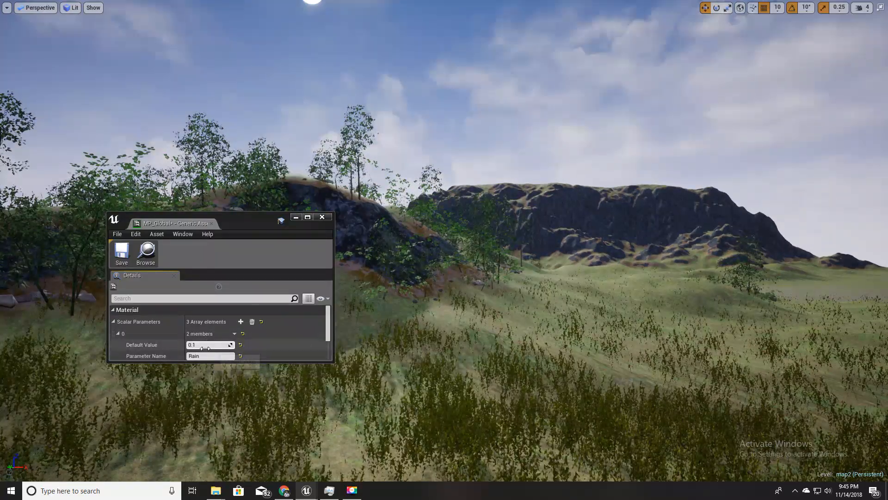
Scrub and retype the Rain default value (e.g. 0.88698) to preview scene wetness.
drag(195, 345, 212, 344)
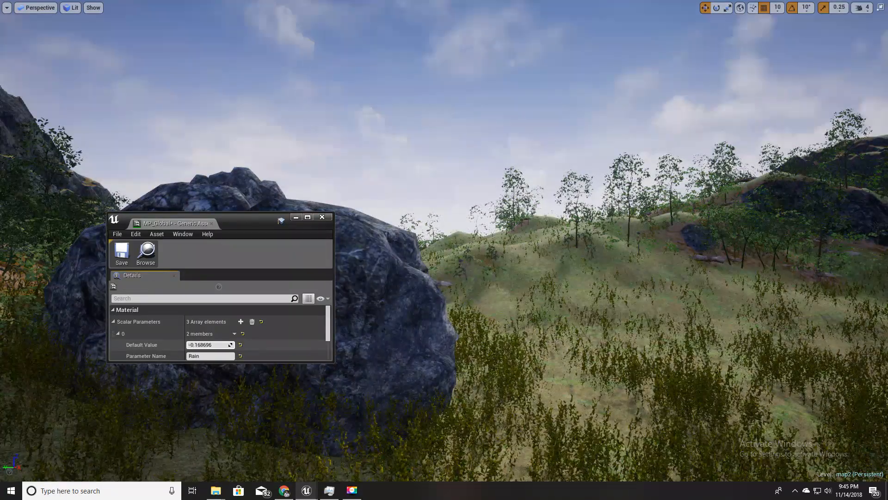
text(0.88698)
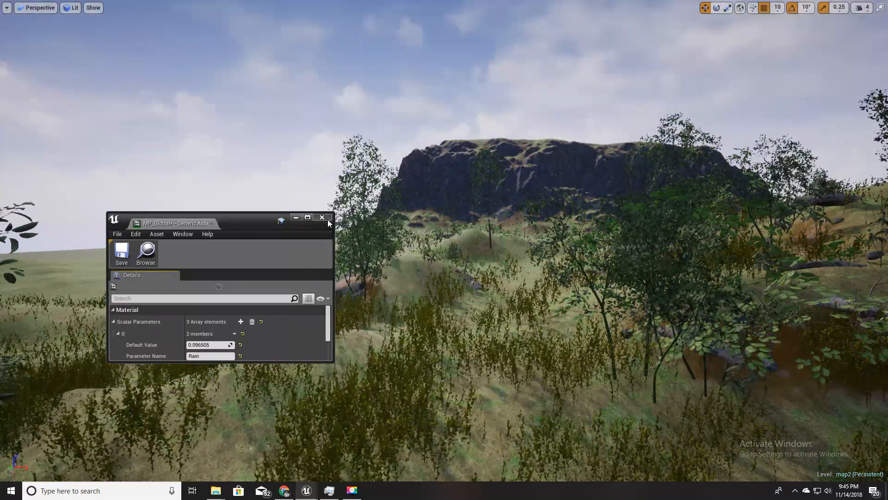
Close MP_Global and review the landscape, rock and master materials from the Content Browser.
click(322, 217)
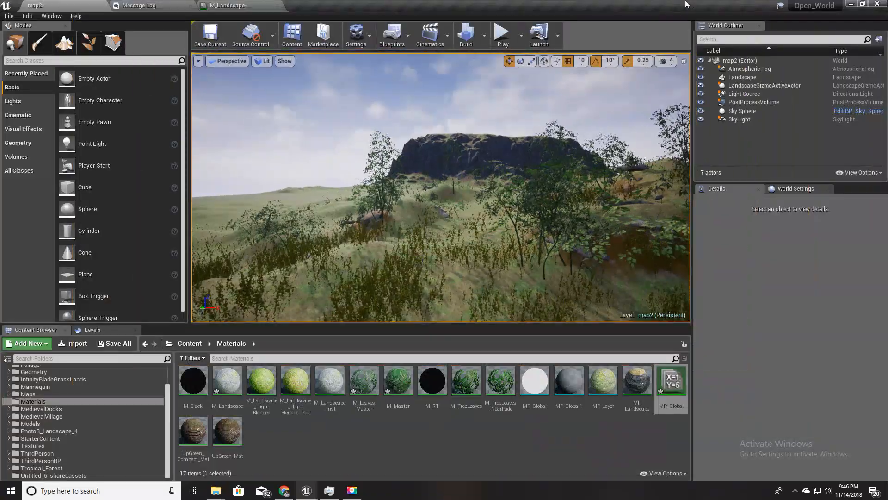
click(284, 491)
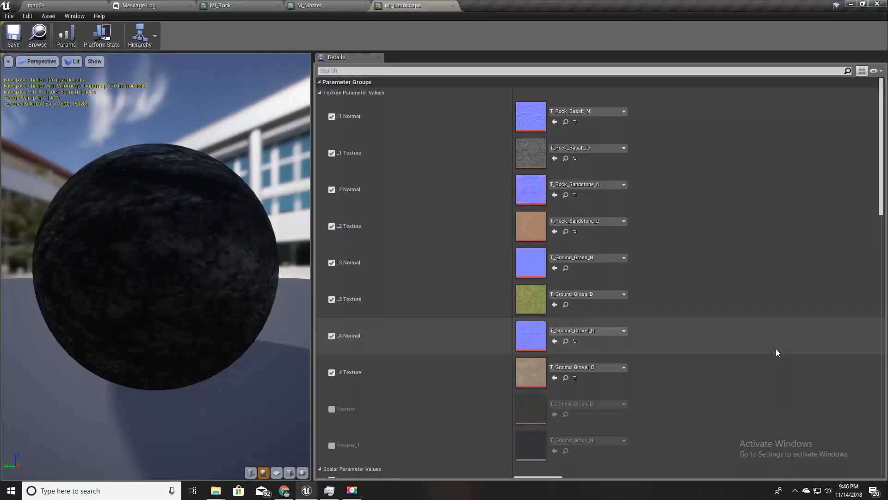
scroll(down, 3)
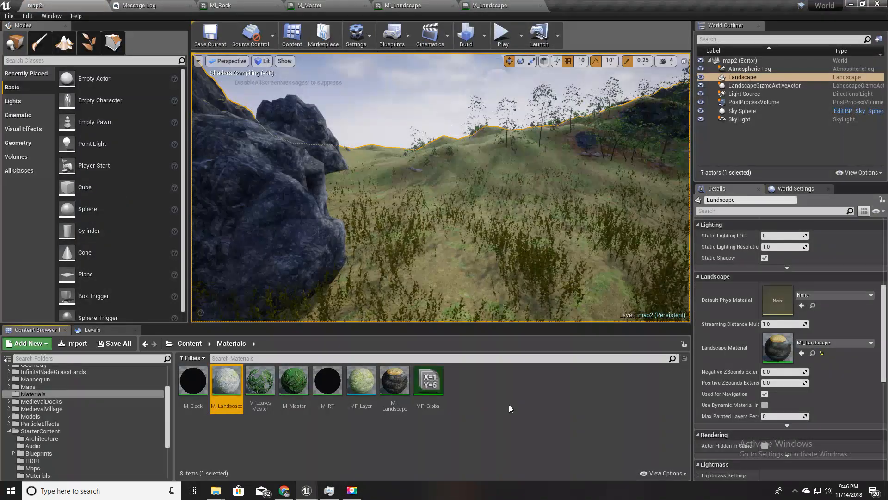
mouse_move(428, 379)
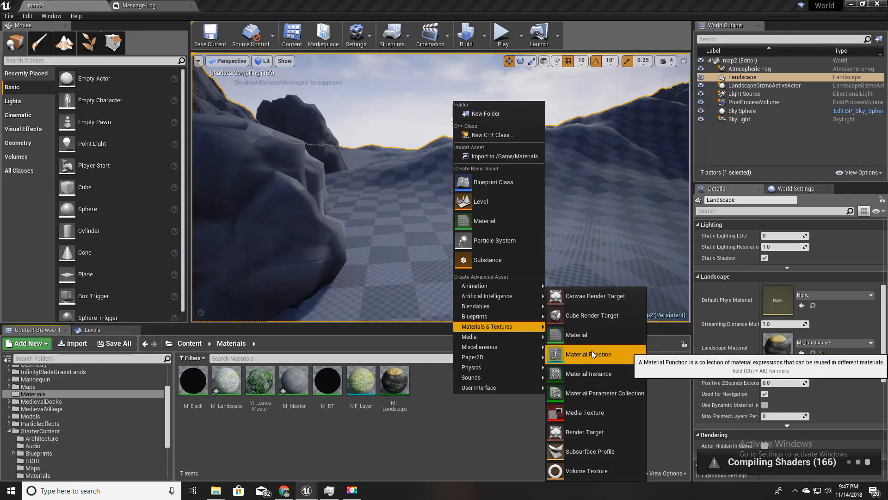
Create a new material function named MF_Global in the Materials folder.
click(589, 353)
text(MF_G)
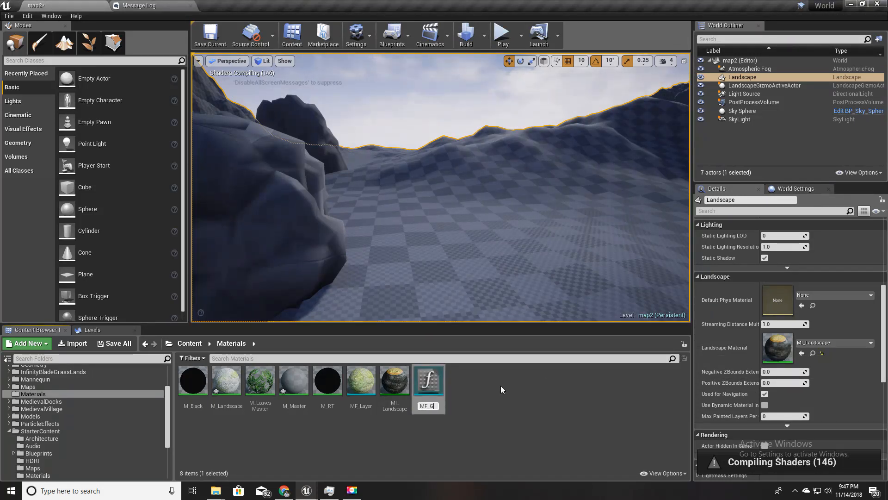
click(361, 379)
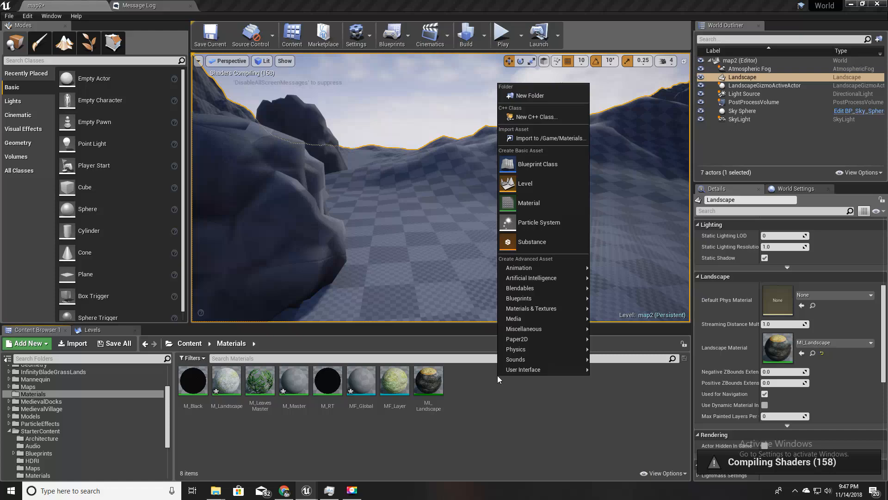
mouse_move(518, 268)
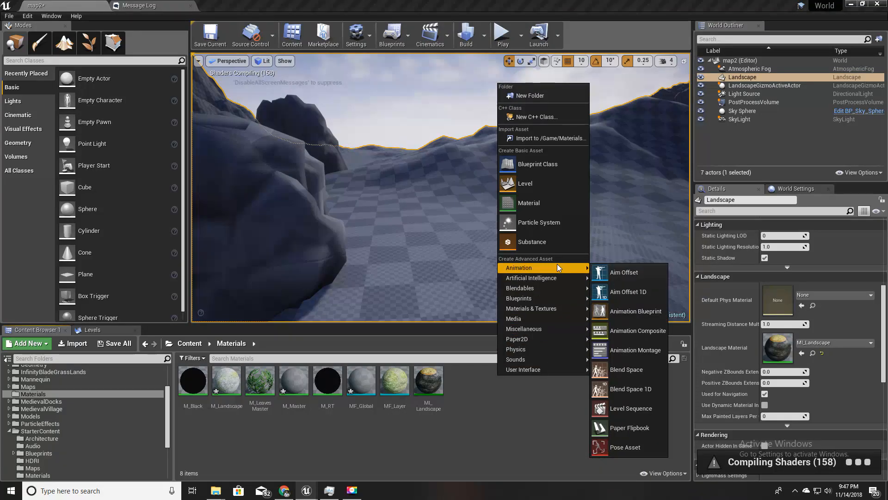
mouse_move(531, 308)
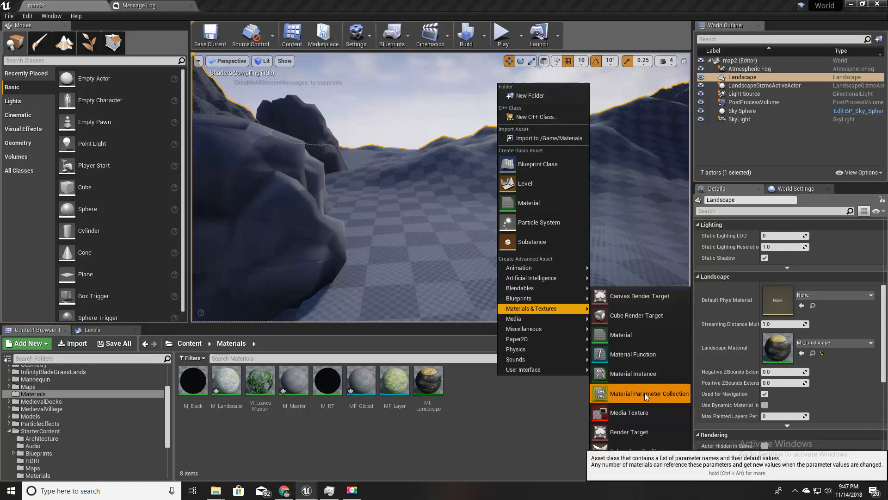
Create a material parameter collection named MP_Global and bring it up for editing.
click(649, 393)
text(MP_Glo)
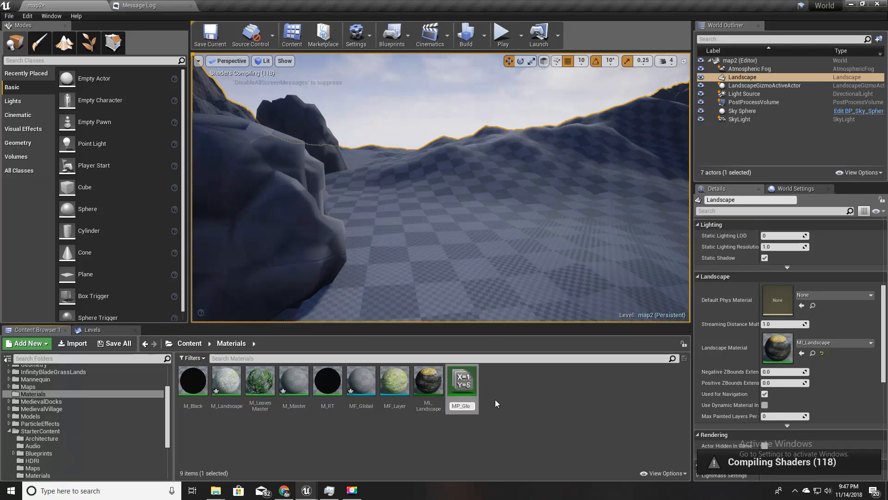
click(461, 380)
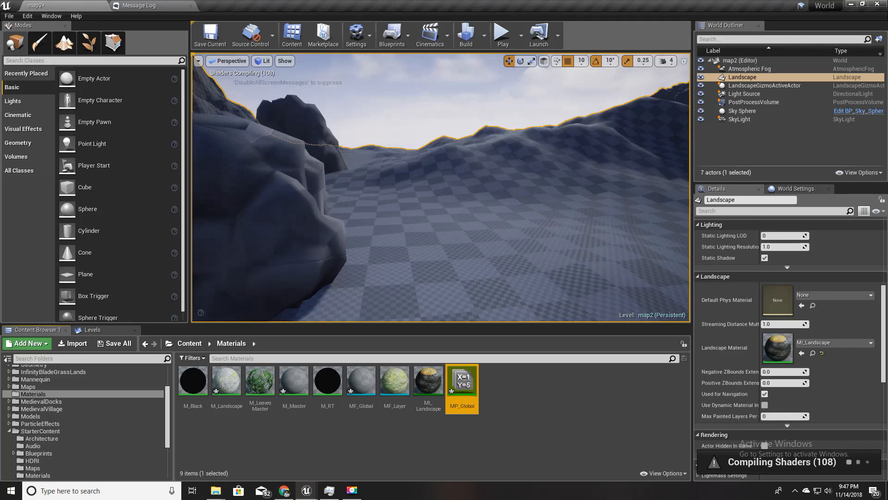
mouse_move(462, 382)
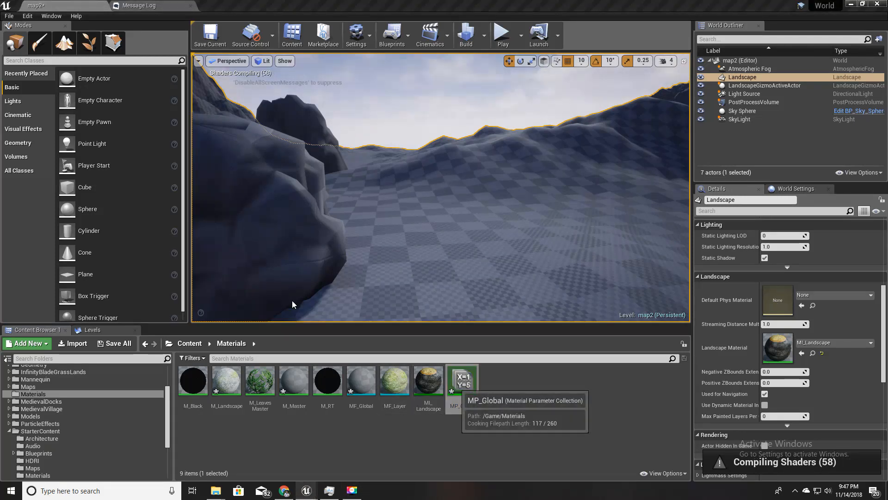
double_click(462, 380)
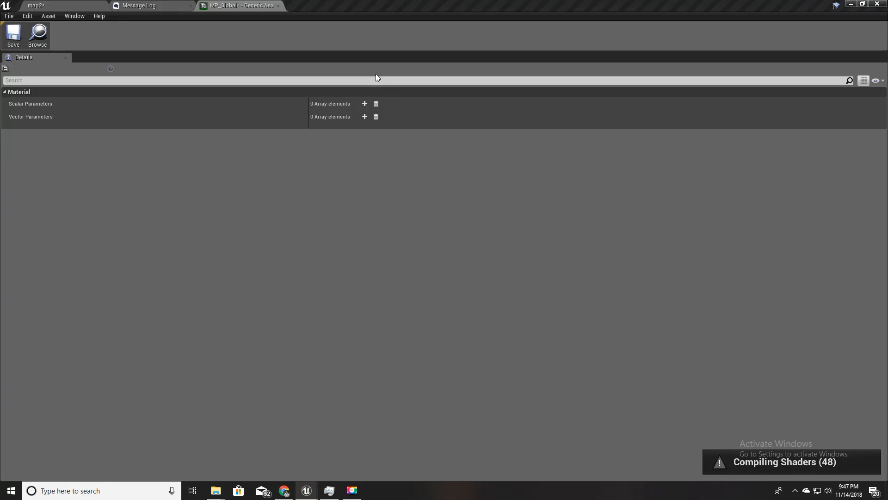
Add a scalar parameter named RainLevel with default 0.0 to MP_Global.
click(365, 104)
text(B)
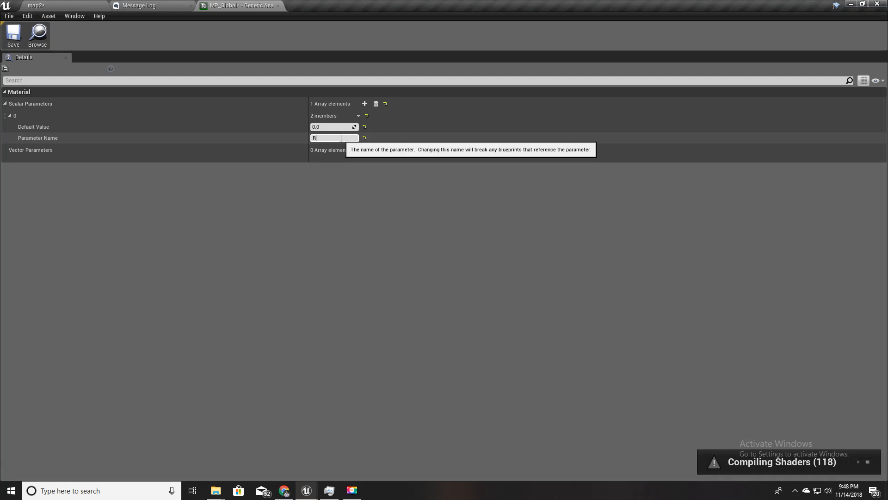
text(ainLevel)
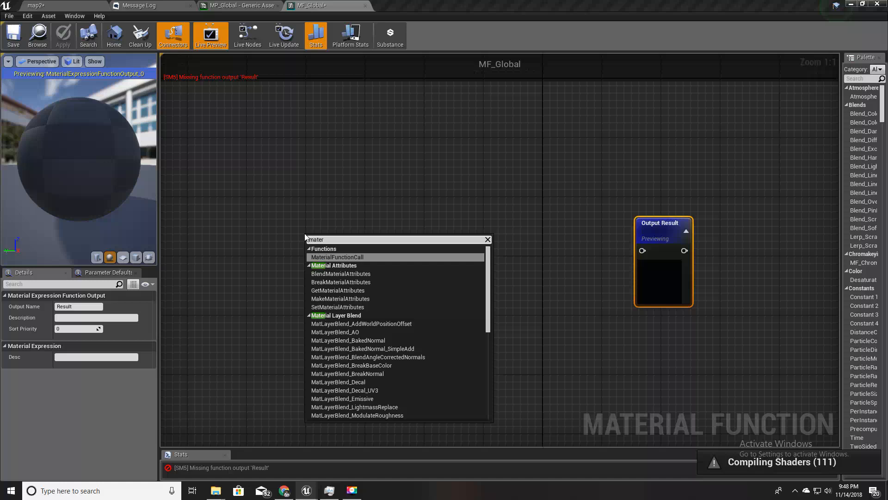
Add a CollectionParameter node in MF_Global set to MP_Global's RainLevel.
text(parameterc)
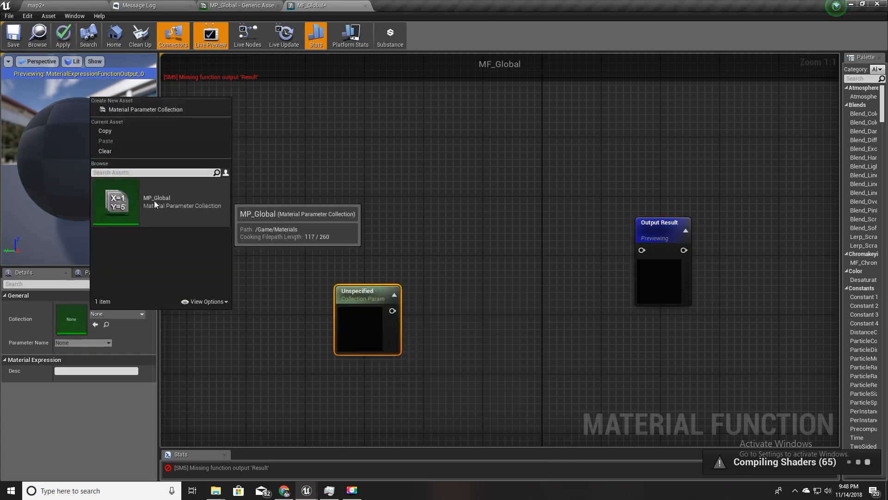
click(157, 201)
text(inpu)
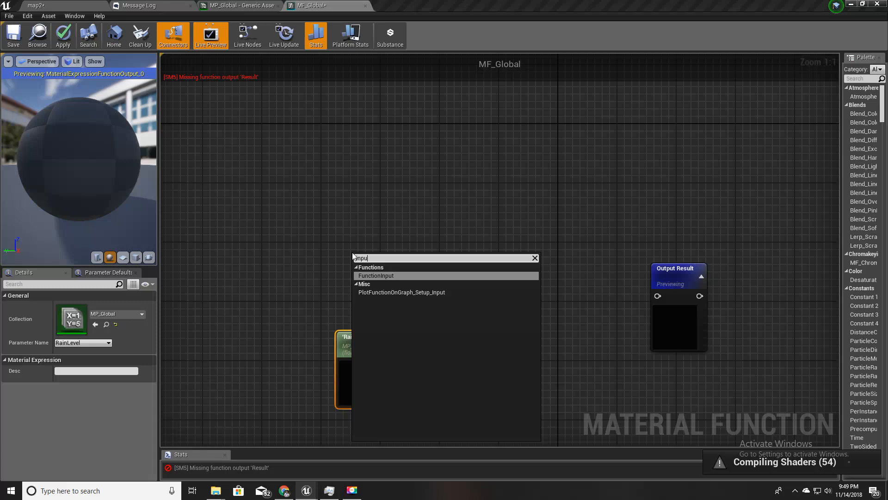
Add a scalar function input named Roughness beside the RainLevel node.
click(375, 276)
text(Roughness)
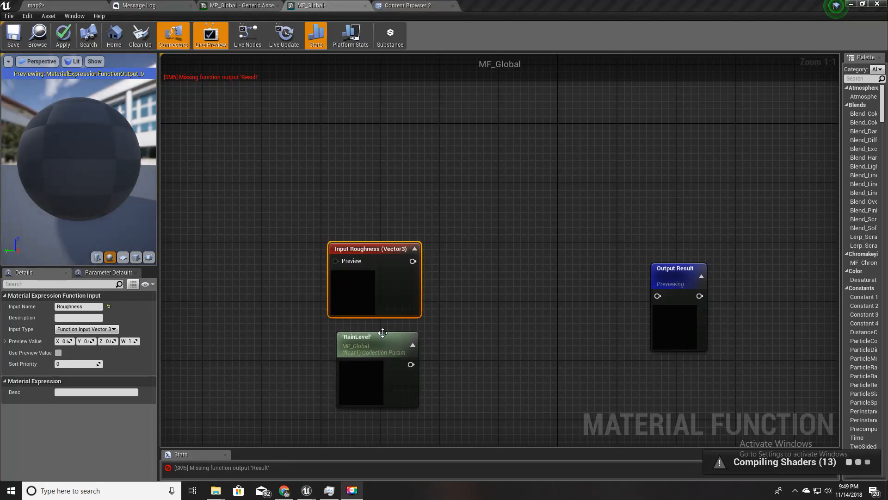
click(86, 328)
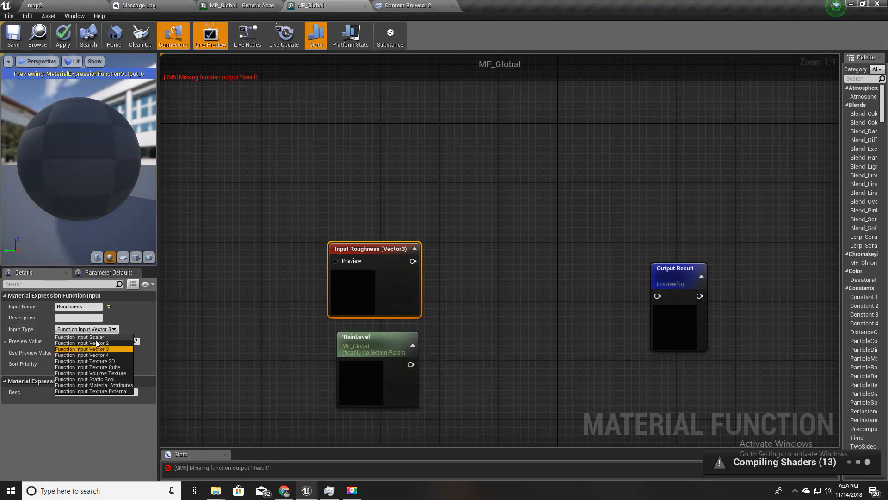
click(80, 337)
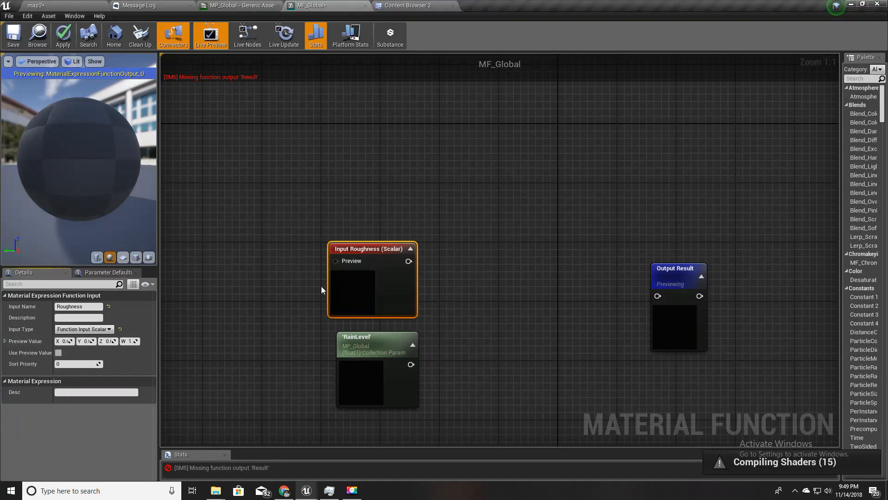
mouse_move(471, 256)
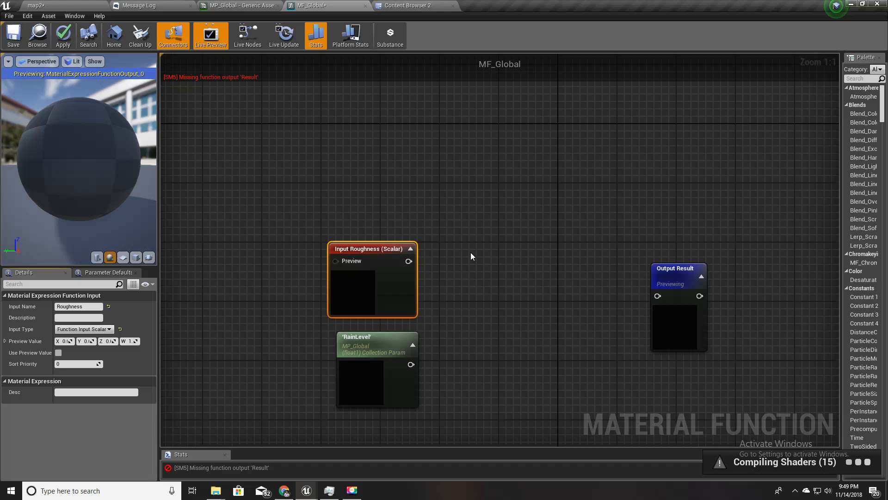
click(370, 337)
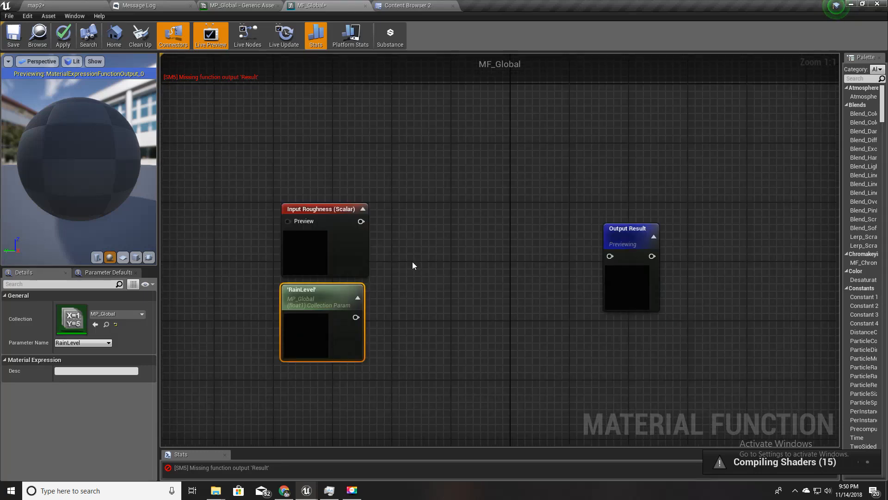
mouse_move(411, 266)
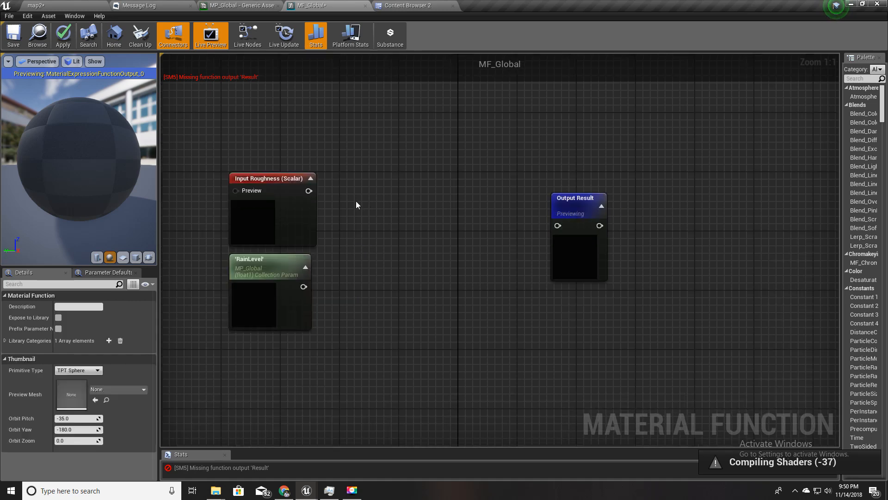
Wire Roughness minus RainLevel to the function output and switch to M_Landscape.
drag(309, 190, 357, 214)
text(Roughness)
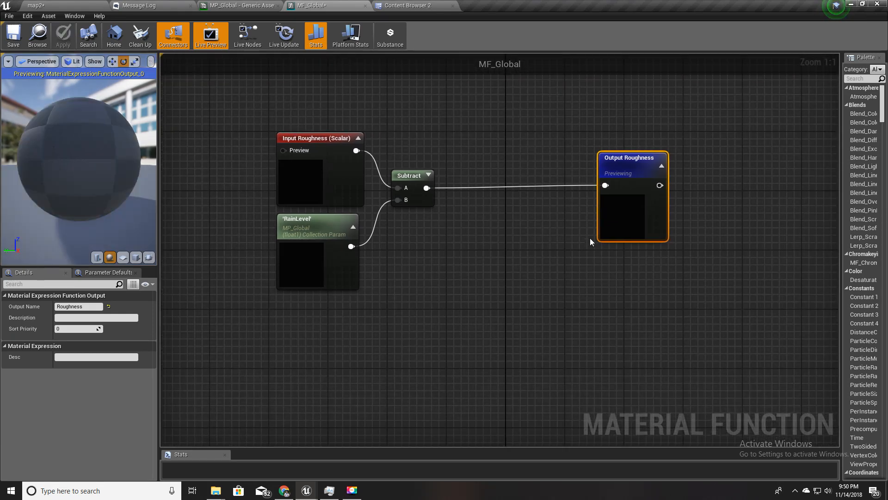
click(226, 5)
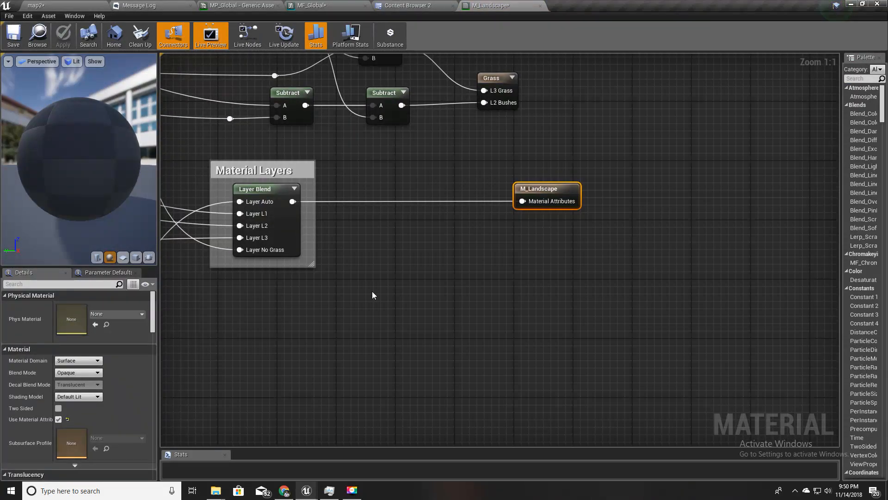
Drop the MF_Global function asset into the M_Landscape material graph.
click(409, 6)
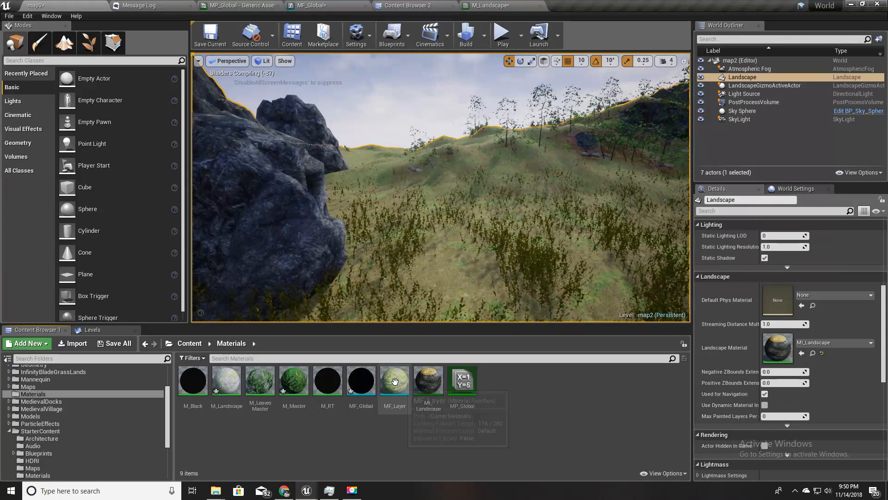
click(361, 379)
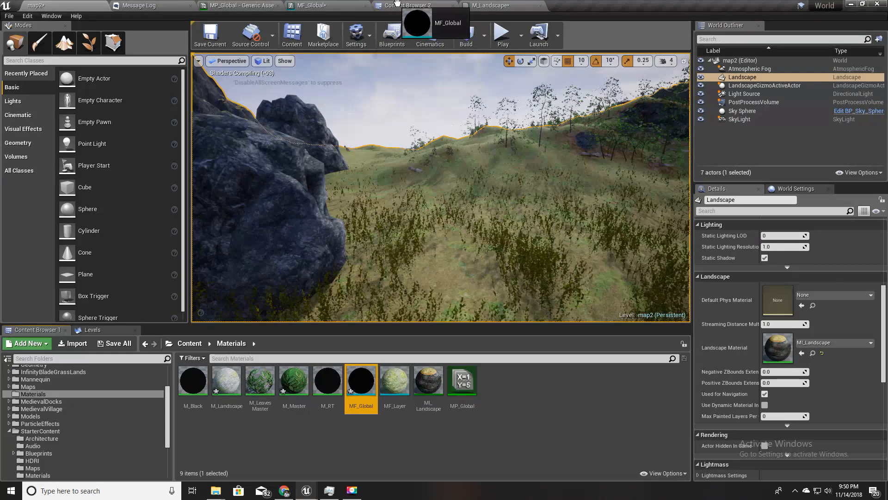
click(493, 6)
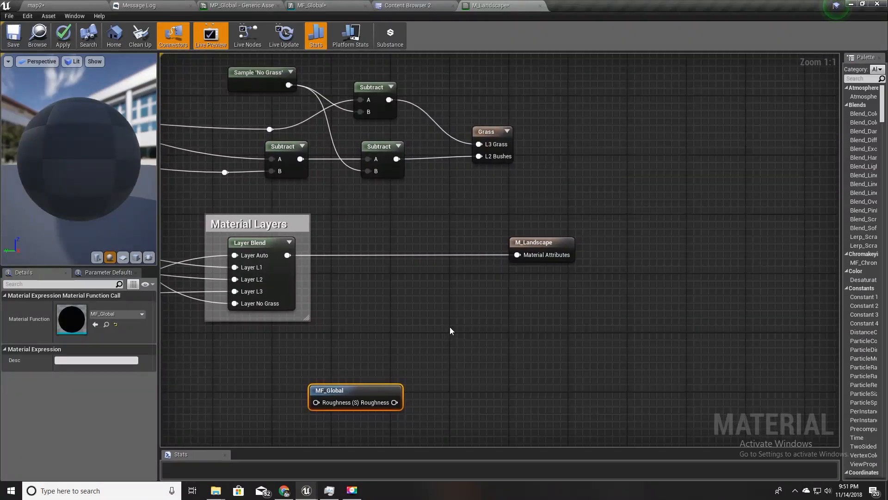
Break the Layer Blend output's link to the M_Landscape material result.
right_click(286, 242)
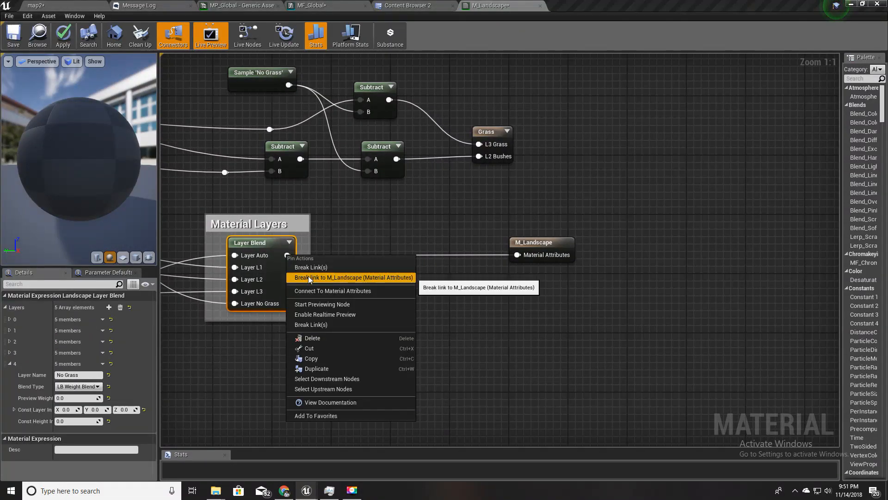
click(353, 277)
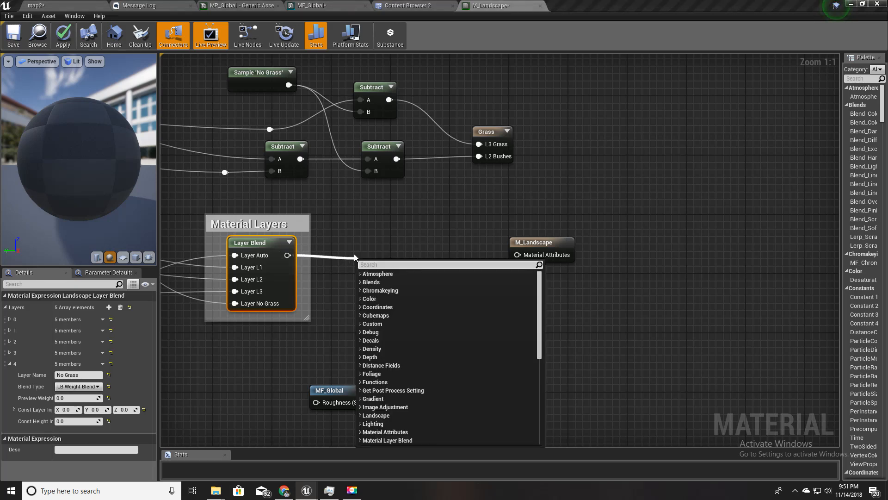
Add a BreakMaterialAttributes node fed by the Layer Blend output.
click(388, 431)
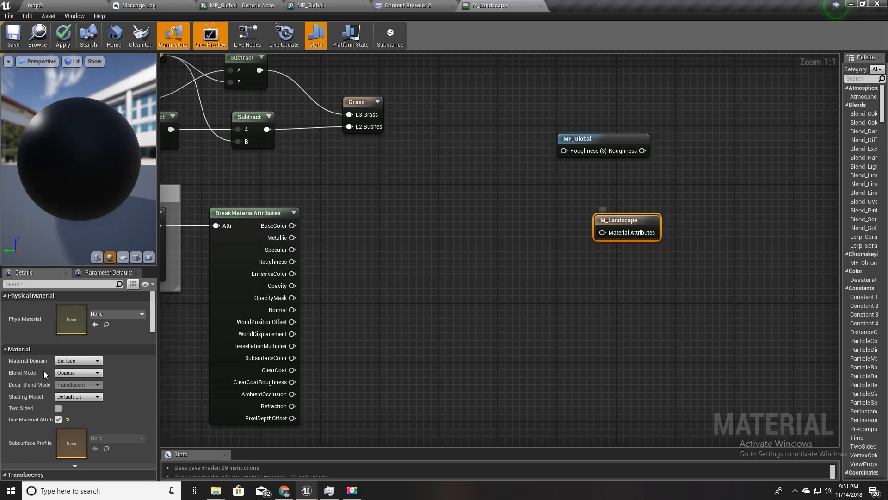
mouse_move(55, 431)
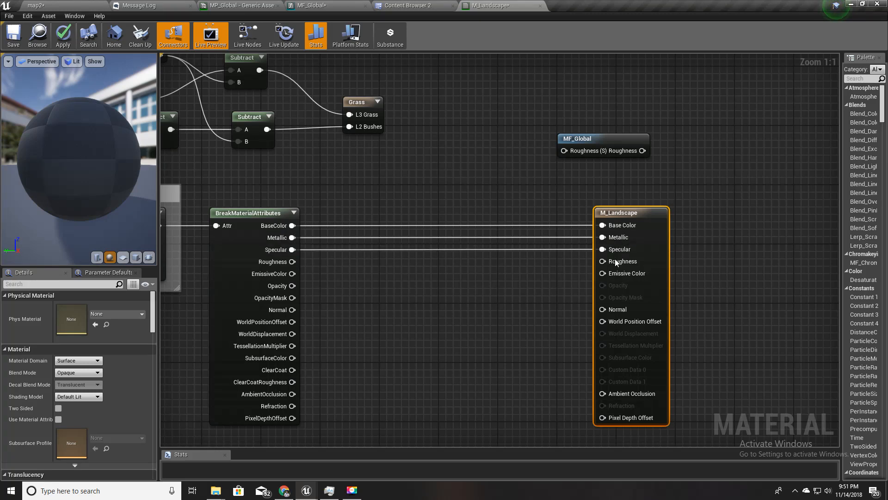
mouse_move(622, 261)
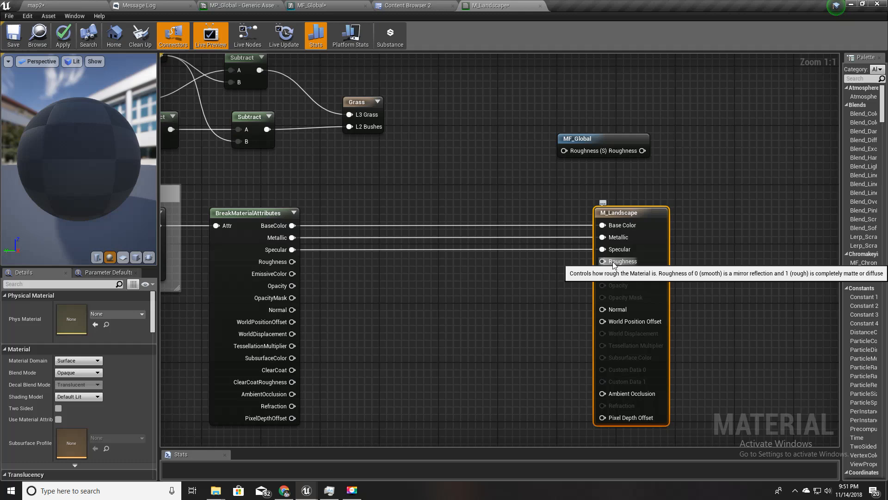
mouse_move(614, 326)
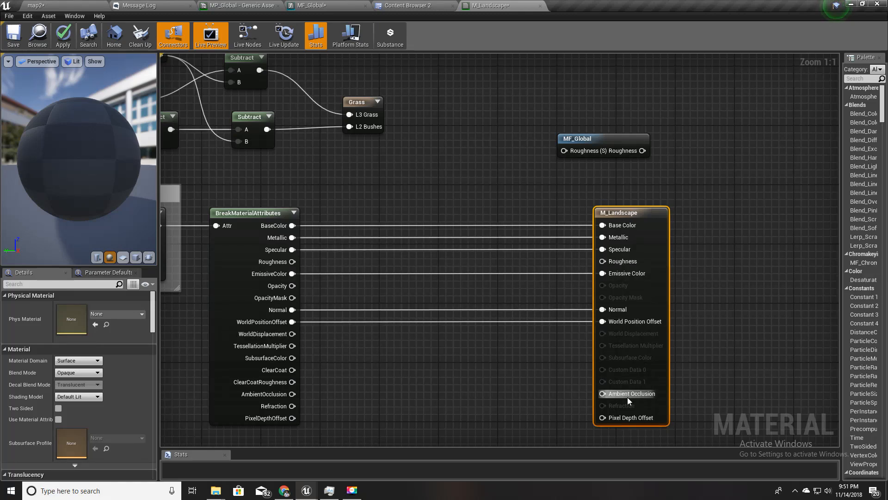
mouse_move(630, 393)
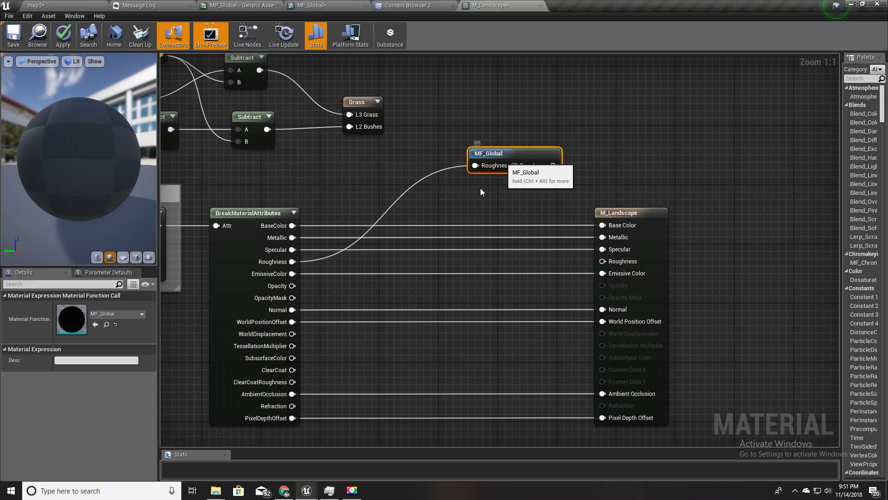
Route MF_Global's Roughness into M_Landscape's roughness and apply the material.
drag(487, 152, 422, 250)
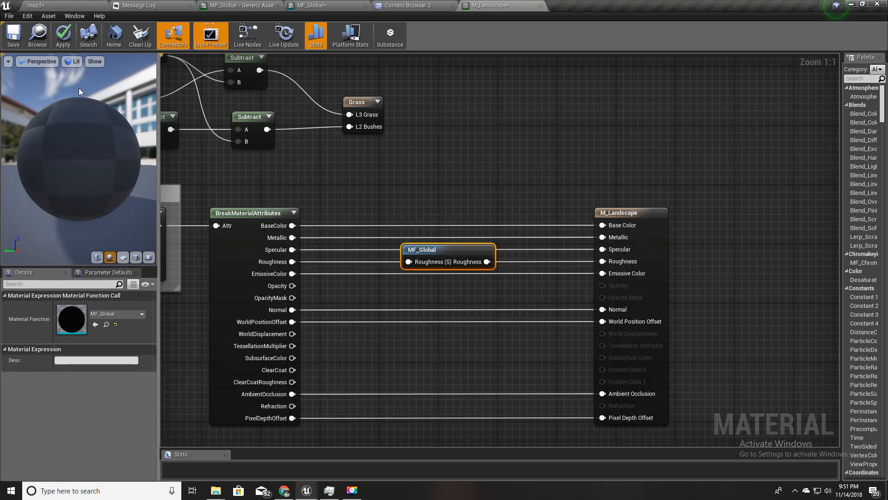
click(63, 35)
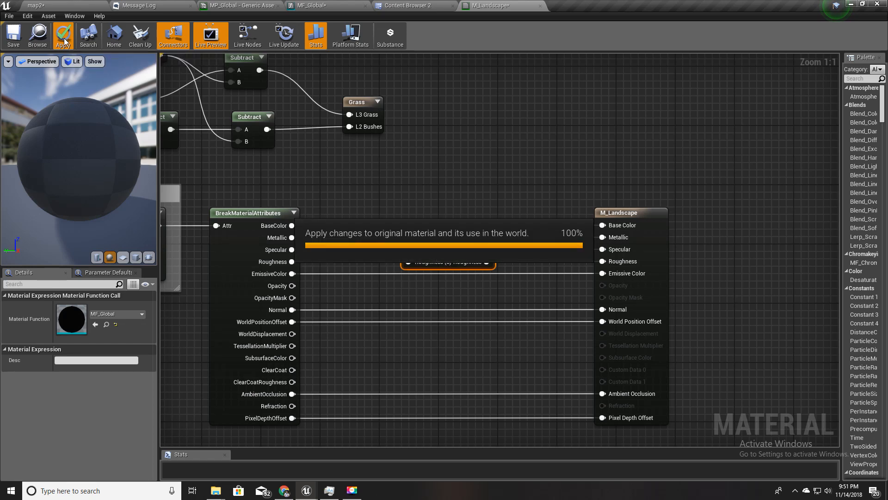
click(63, 35)
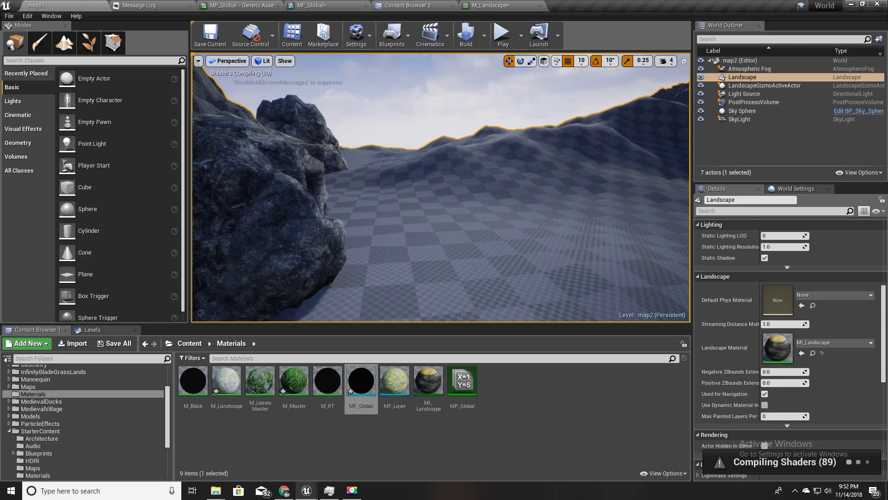
mouse_move(461, 395)
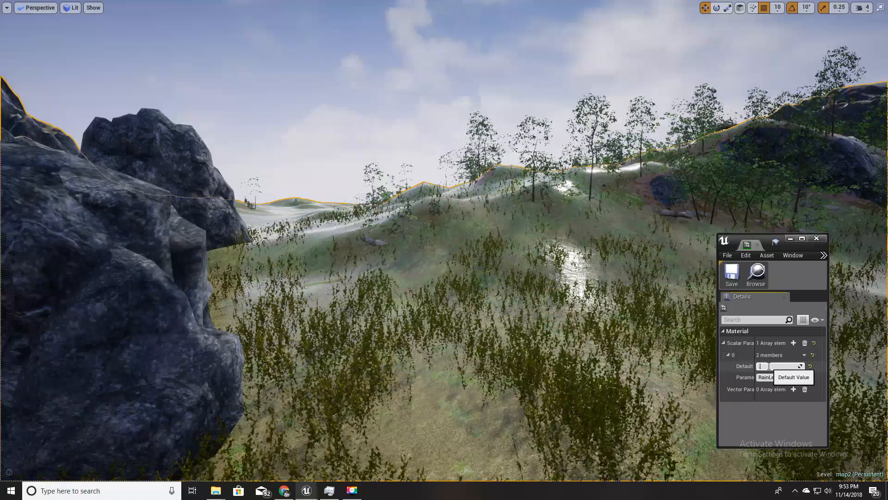
Try RainLevel values 0.9, 1.64 and 0.62, then settle on 0.9 for a wet landscape.
text(0.9)
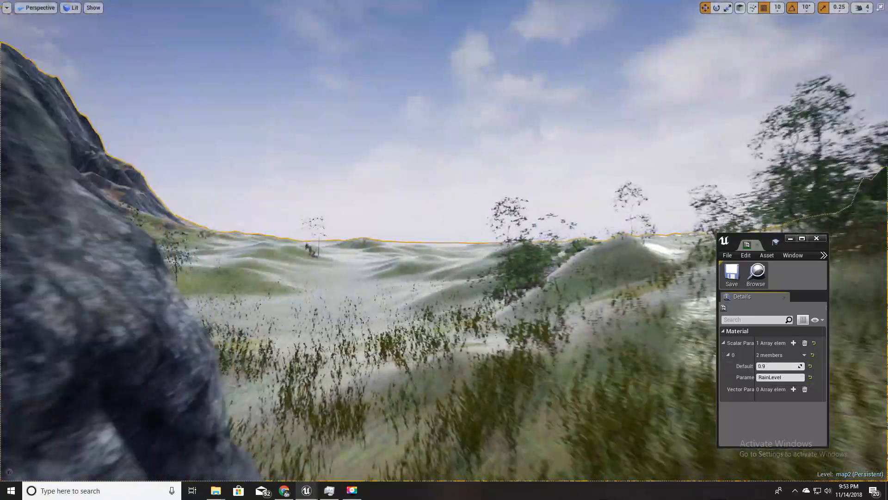
text(1.640201)
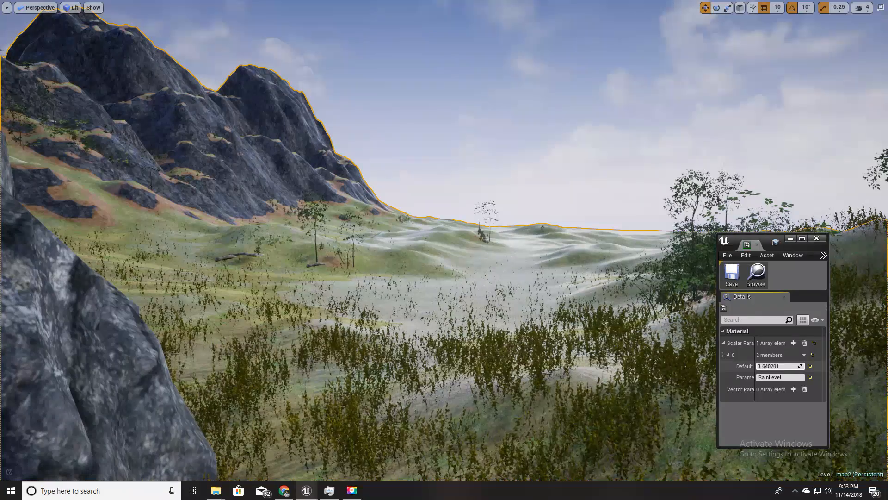
text(0.619273)
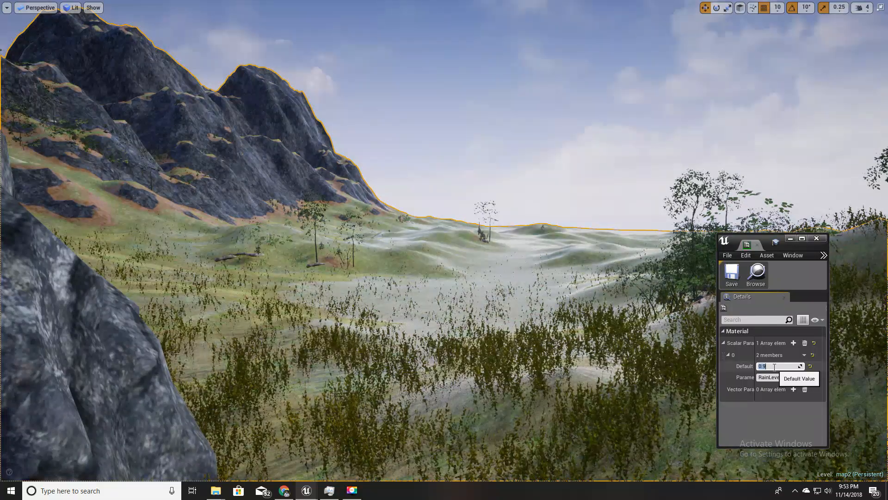
text(0.9)
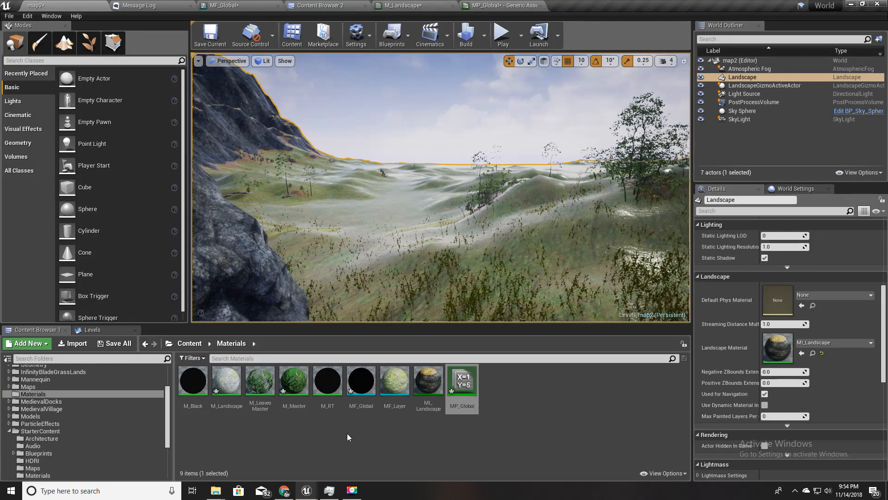
Open the M_LeavesMaster material graph, then go back to the map2 level.
double_click(259, 379)
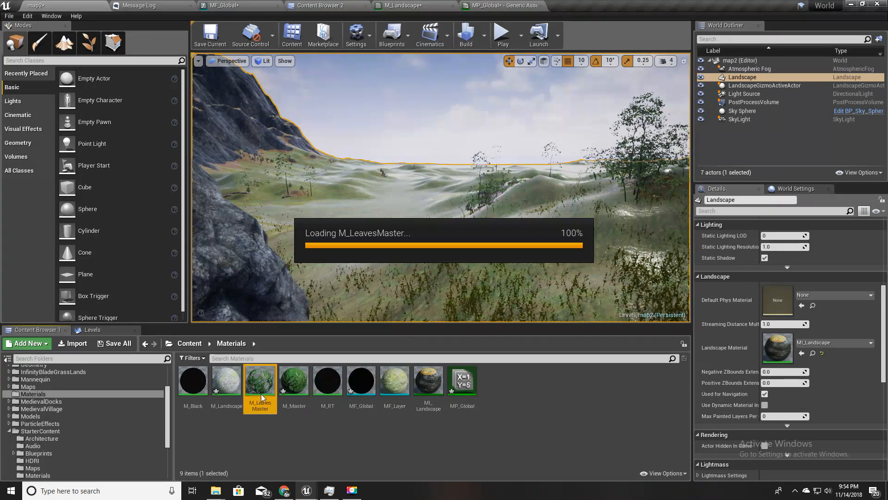
double_click(260, 379)
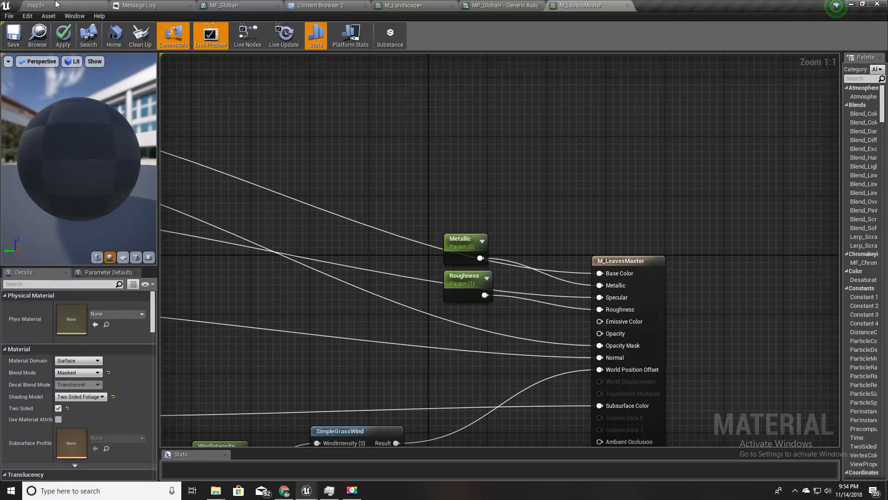
click(35, 6)
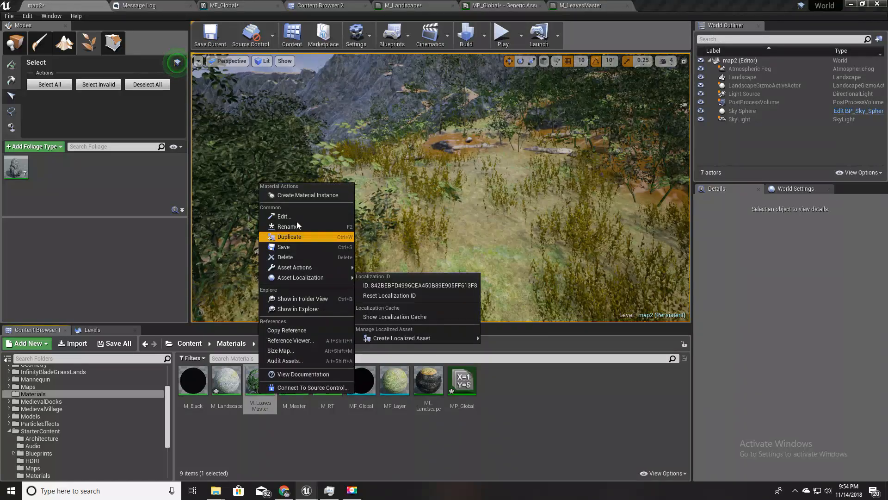
Create and open an M_LeavesMaster_Inst instance, then open M_Master's node graph.
click(289, 237)
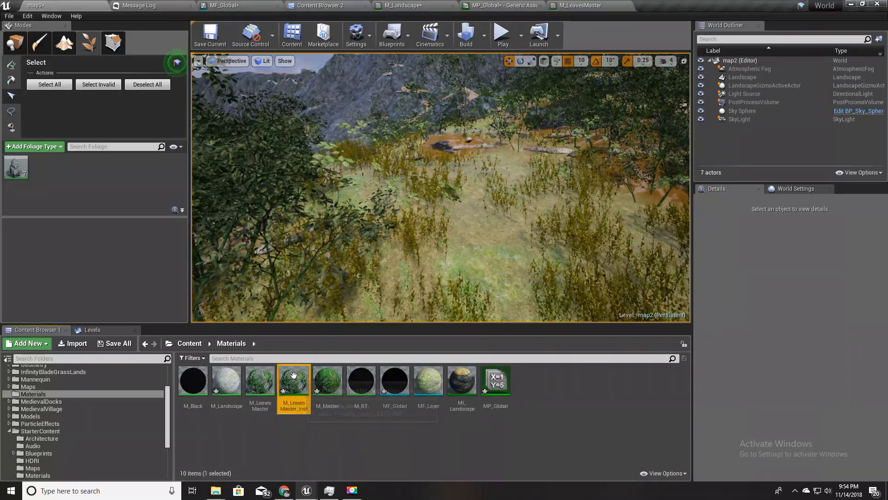
double_click(293, 379)
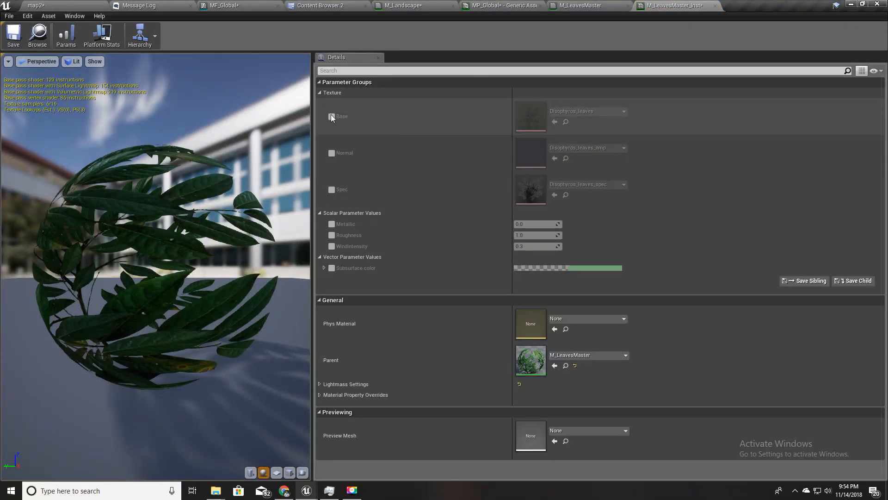
click(331, 117)
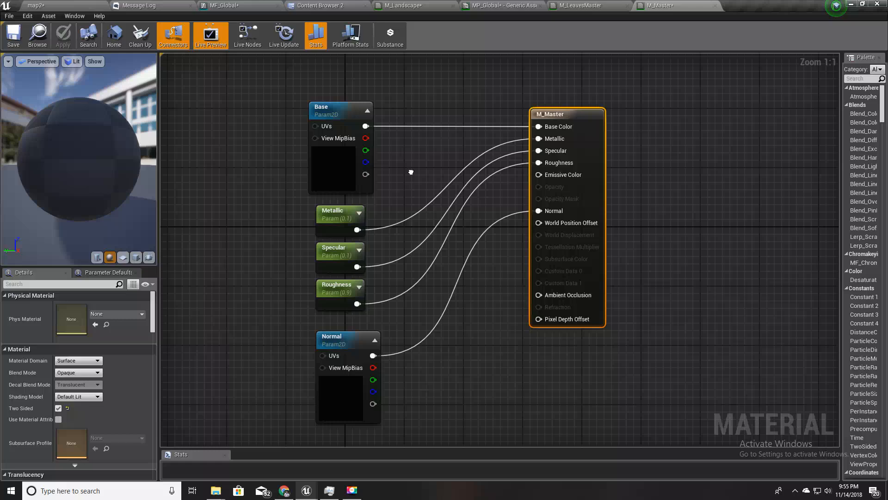
Tidy the M_Master nodes and switch back to the map2 level view.
click(333, 435)
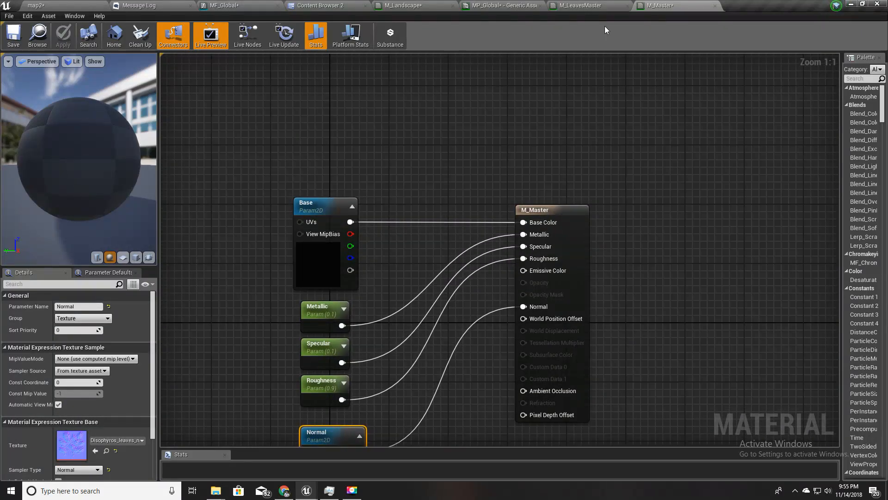
click(577, 6)
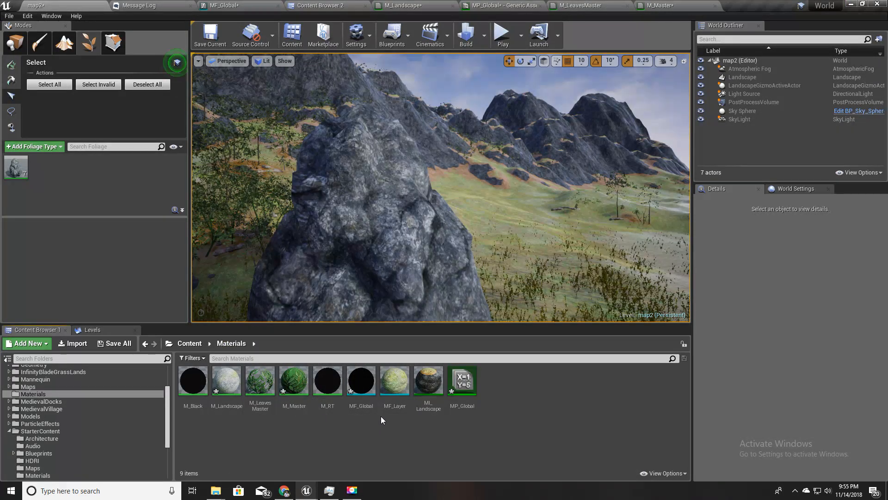
Drop MF_Global into M_LeavesMaster's roughness path before the output.
drag(360, 379, 358, 422)
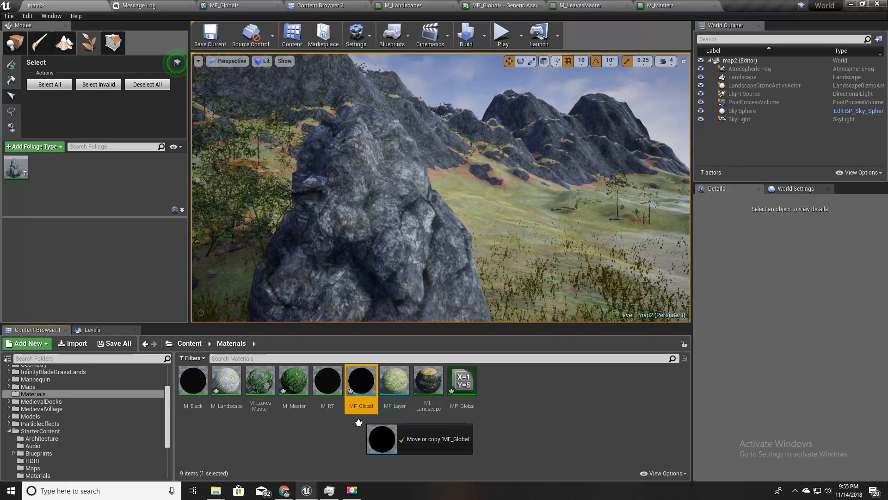
click(577, 6)
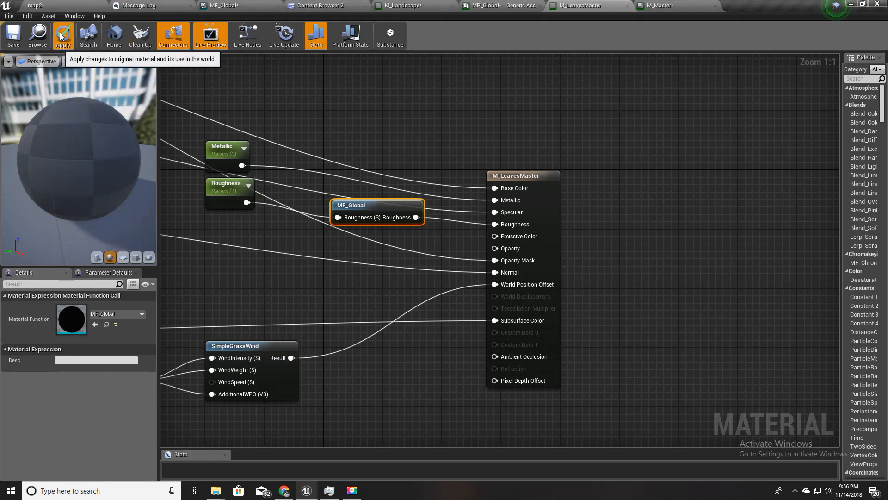
Apply M_LeavesMaster, route M_Master roughness through MF_Global, apply it, and return to map2.
click(62, 35)
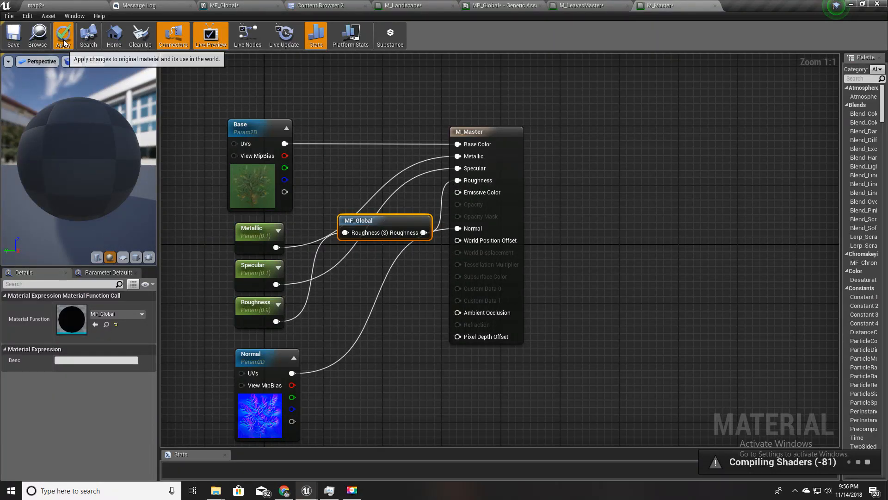
click(63, 35)
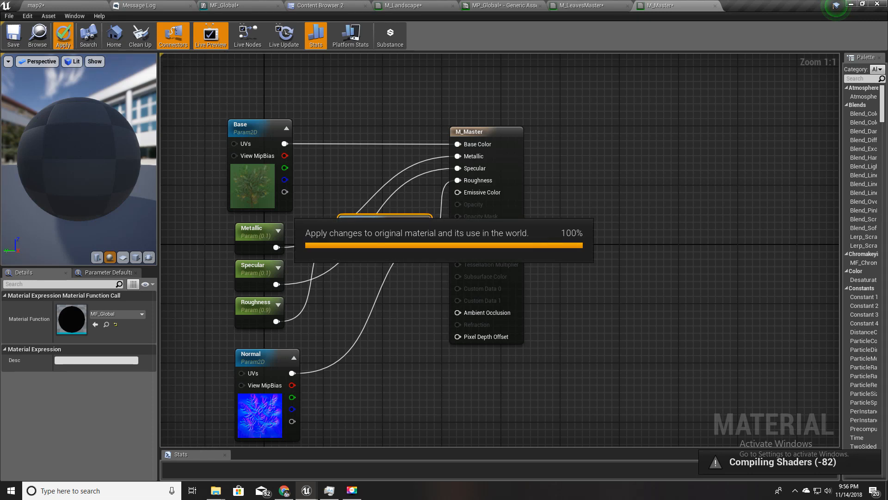
click(63, 35)
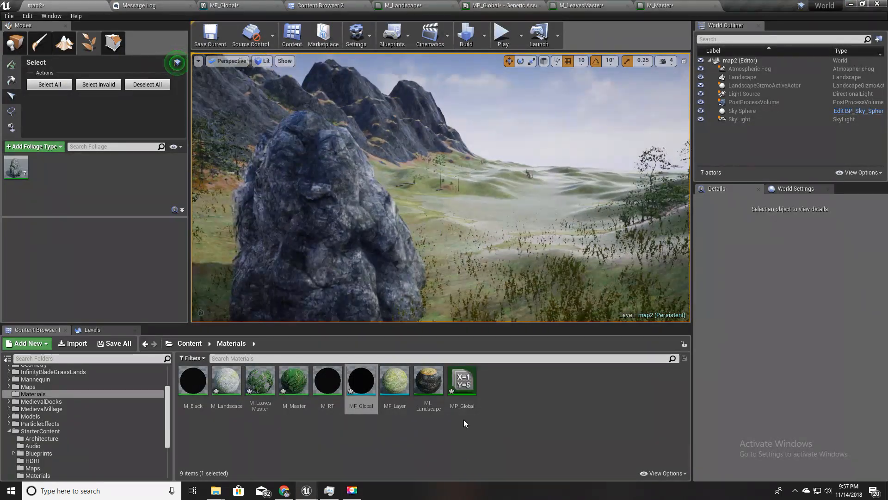
Open MP_Global and set RainLevel's default to 0.0 so the scene dries out.
click(462, 379)
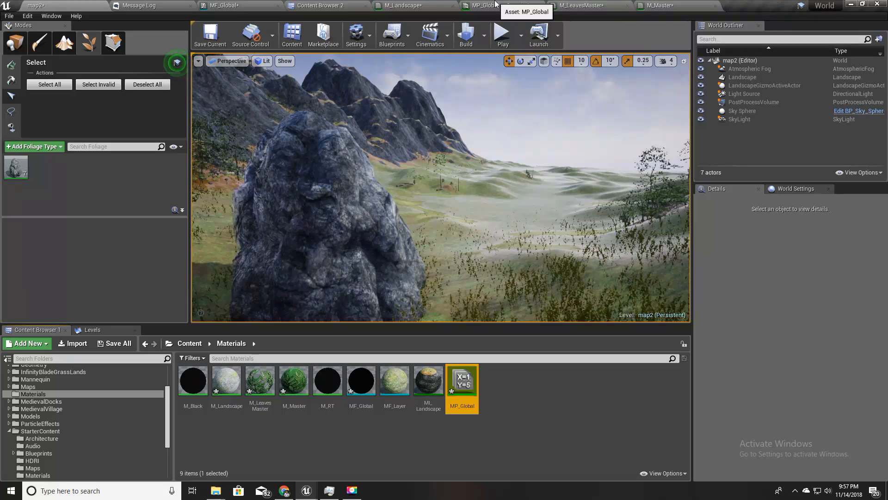
double_click(462, 379)
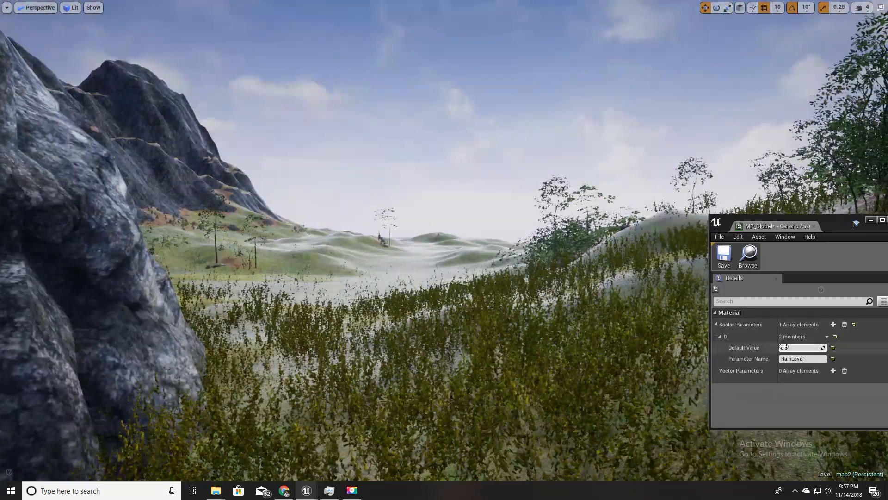
click(801, 347)
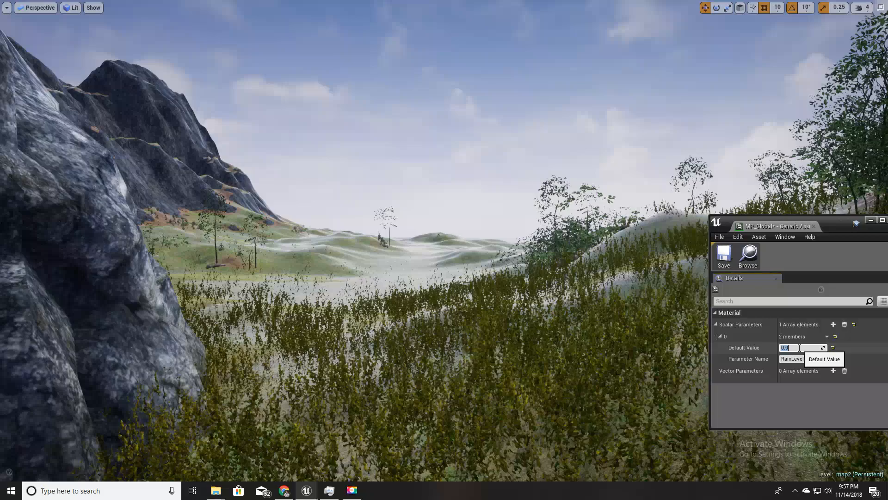
text(0.0)
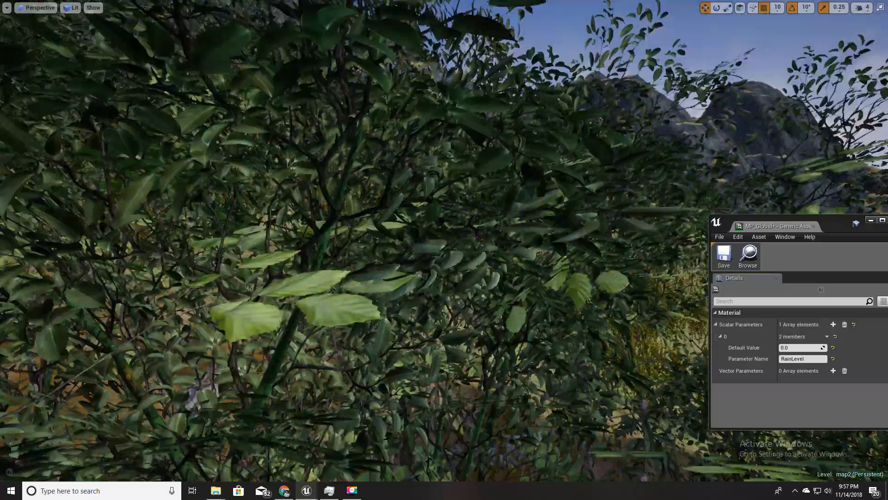
Set MP_Global's RainLevel default to 0.9 for glossy wet foliage.
click(801, 347)
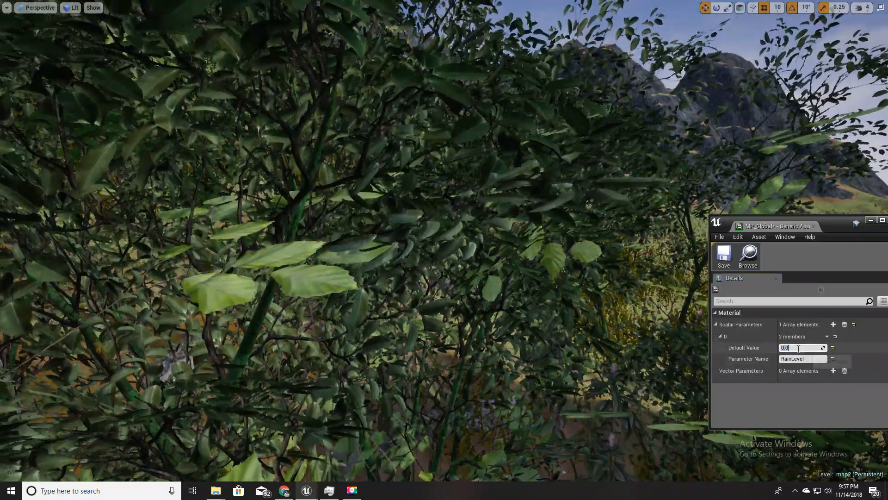
text(0.9)
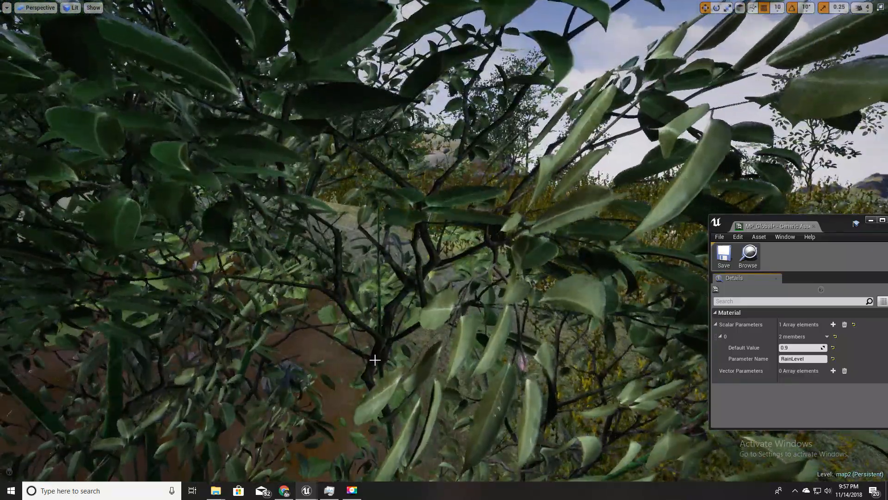
Scrub RainLevel down through 0.44 to about 0.402285 for a partly wet field.
click(798, 347)
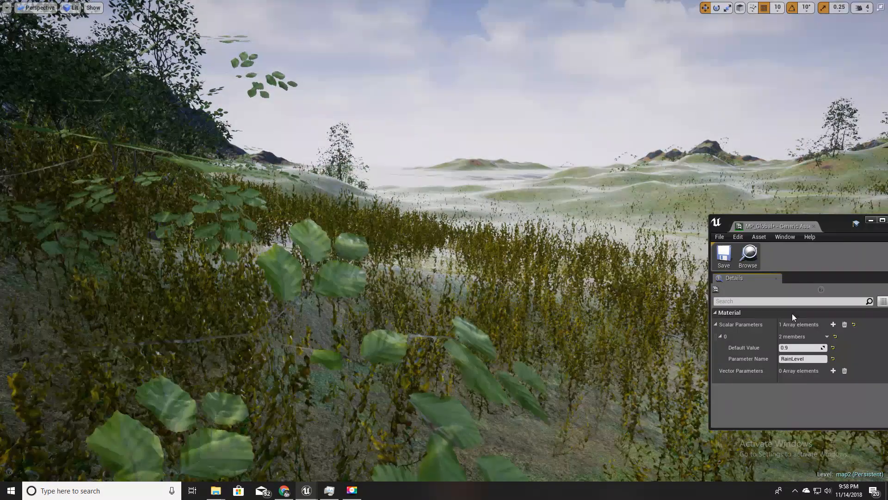
text(0.442857)
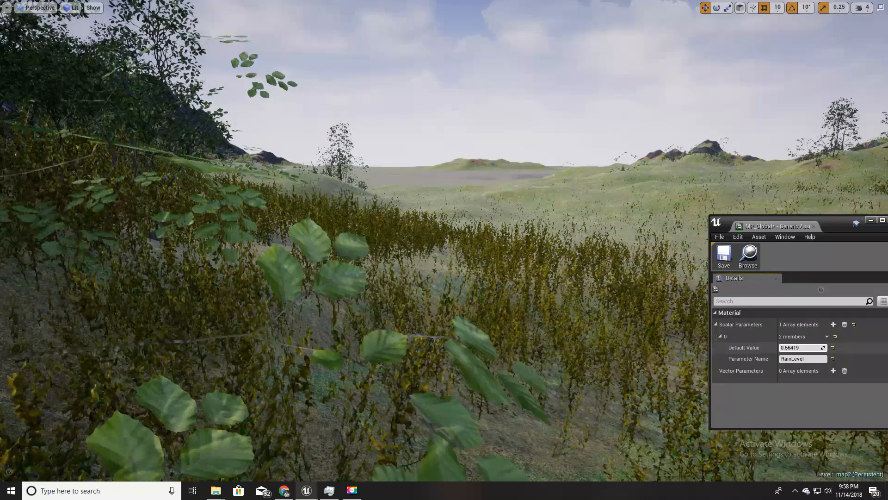
text(0.402285)
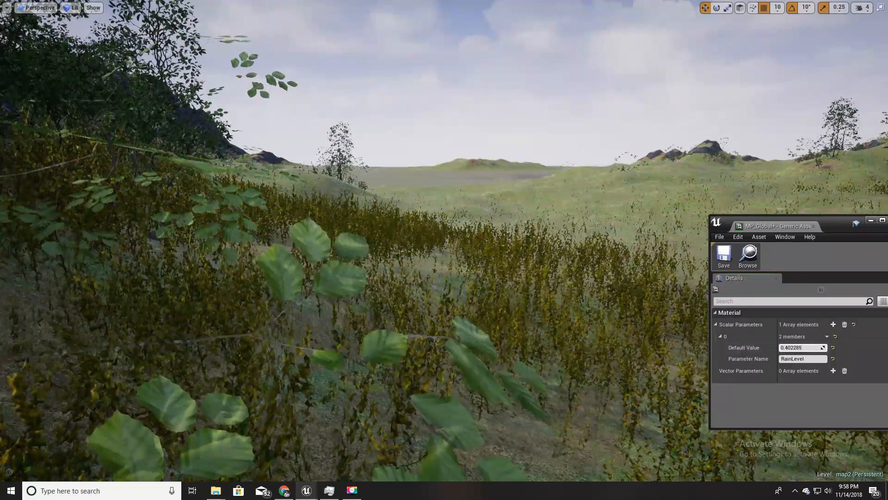